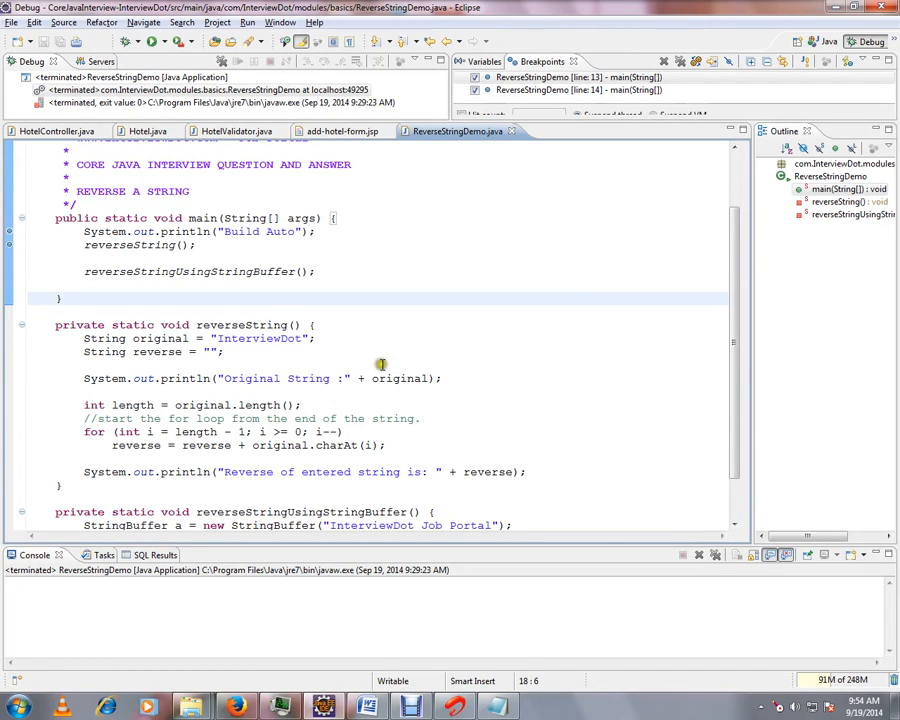
{"action": "mouse_move", "coordinate": [366, 348]}
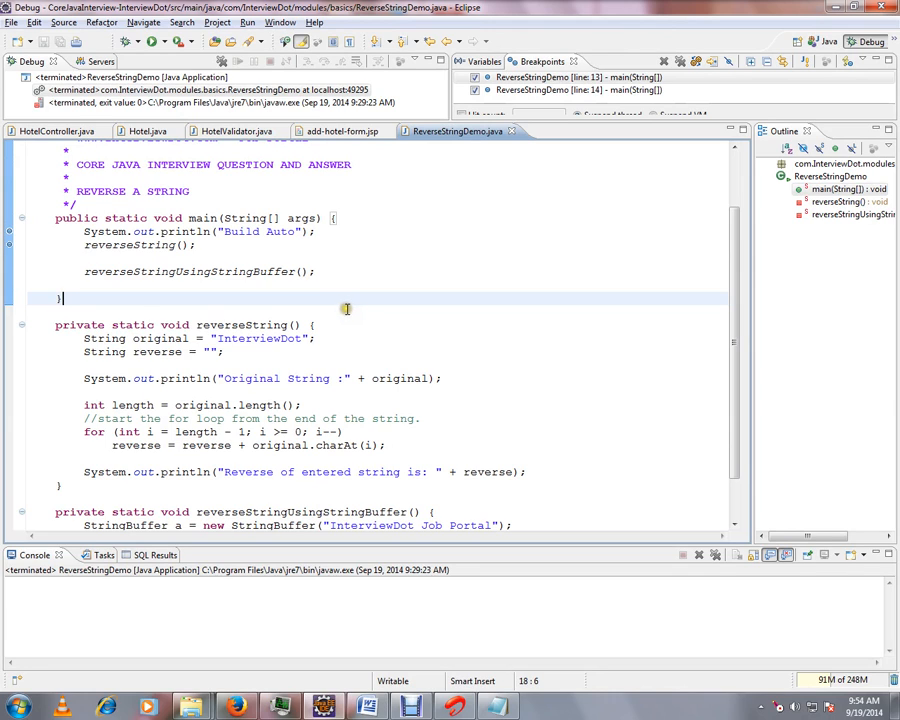
Step: Confirm Build Automatically is checked in the Project menu, then edit the println message to 'Build Automa'
{"action": "left_click", "coordinate": [216, 22]}
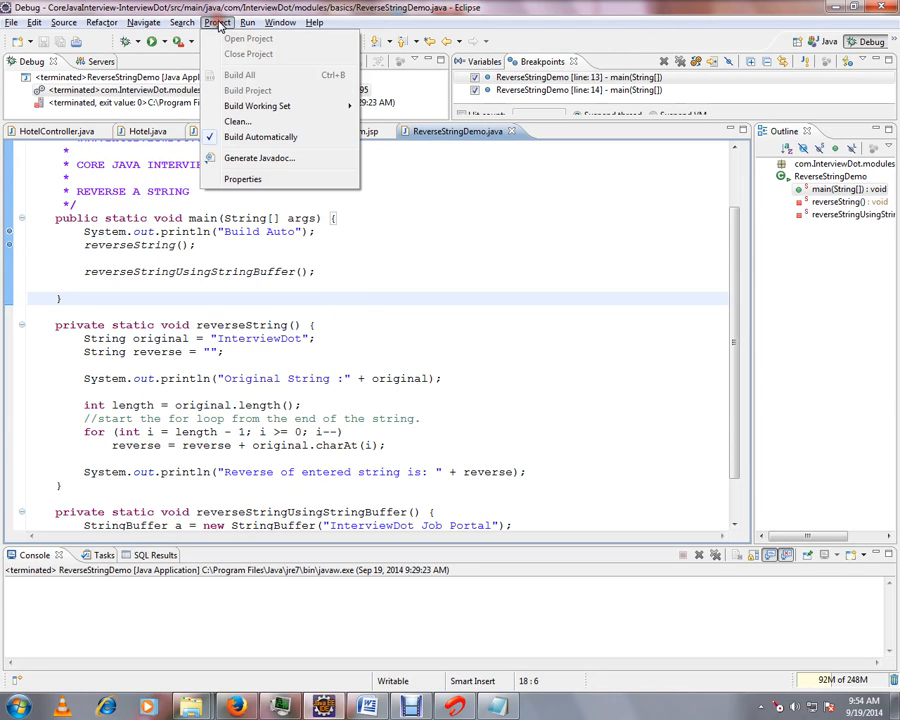
{"action": "mouse_move", "coordinate": [260, 136]}
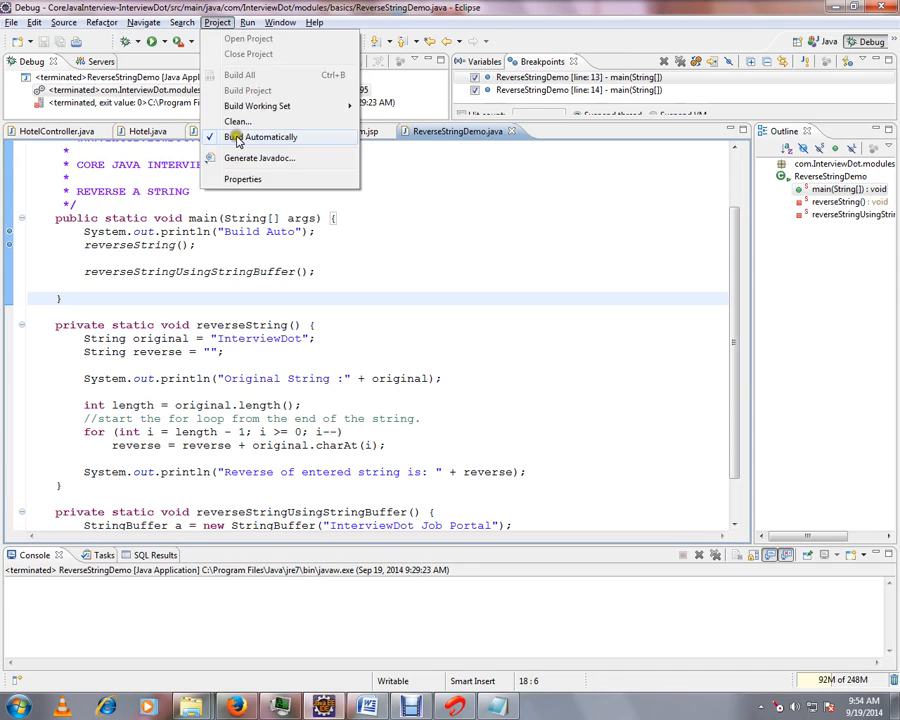
{"action": "mouse_move", "coordinate": [298, 140]}
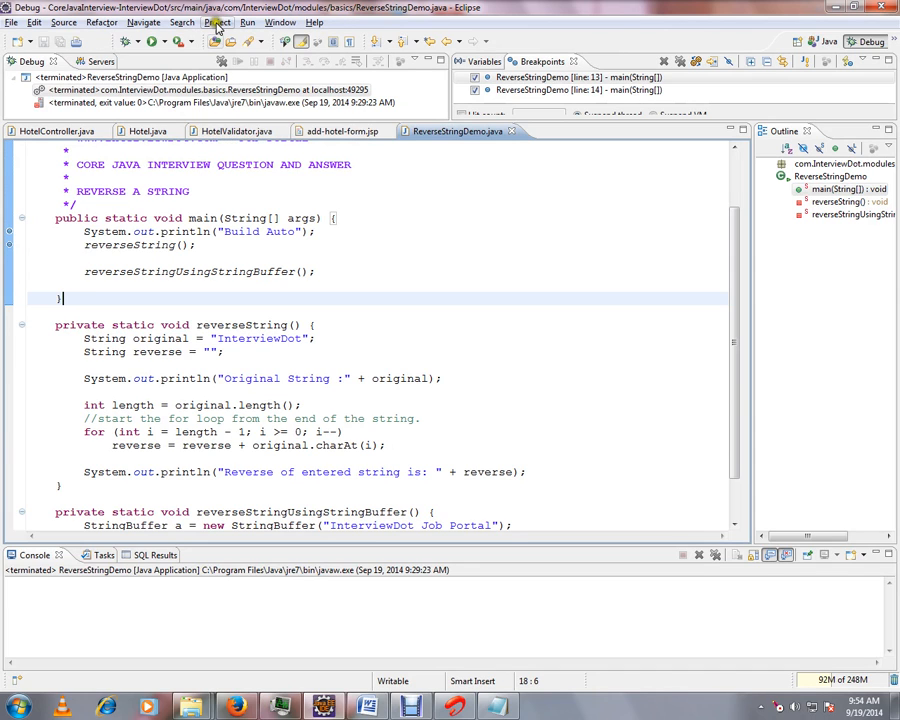
{"action": "left_click", "coordinate": [216, 22]}
{"action": "type", "text": "ma"}
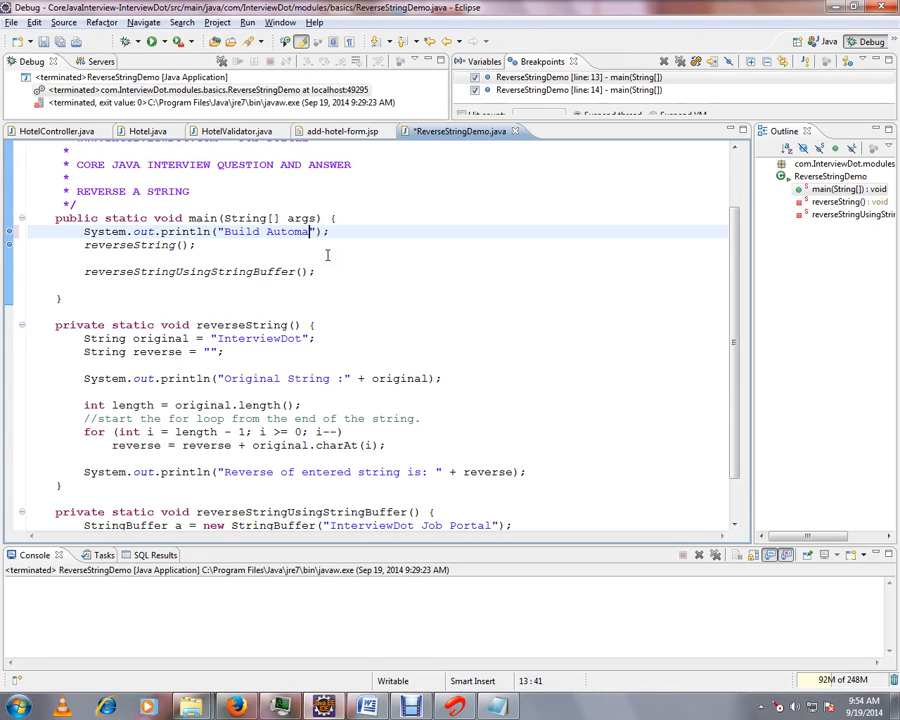
Step: Complete the message to 'Build Automatically' and save ReverseStringDemo.java to trigger the build
{"action": "type", "text": "ically"}
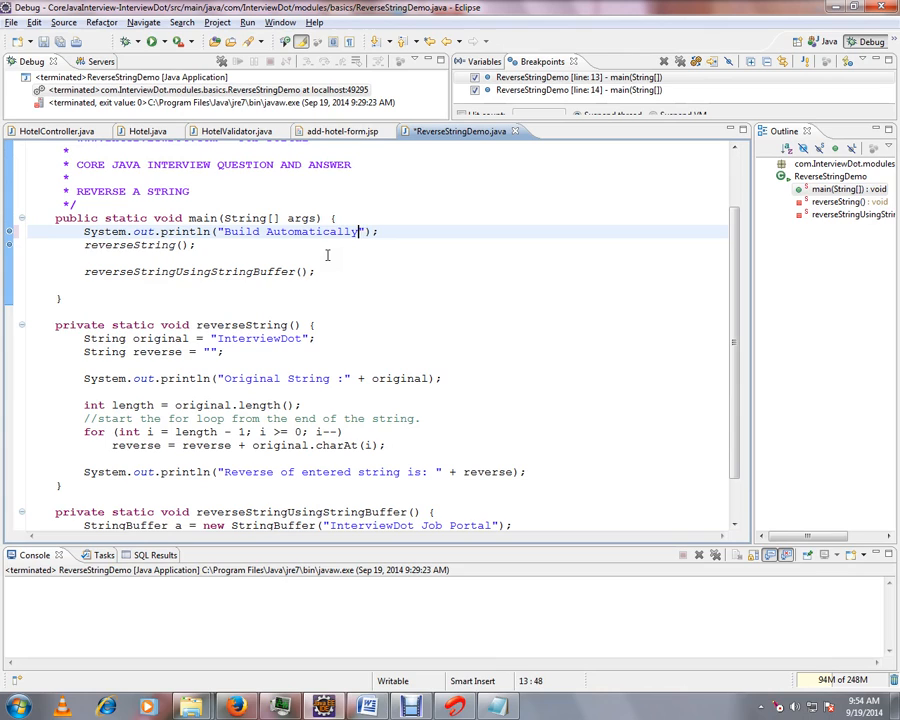
{"action": "key", "text": "ctrl+s"}
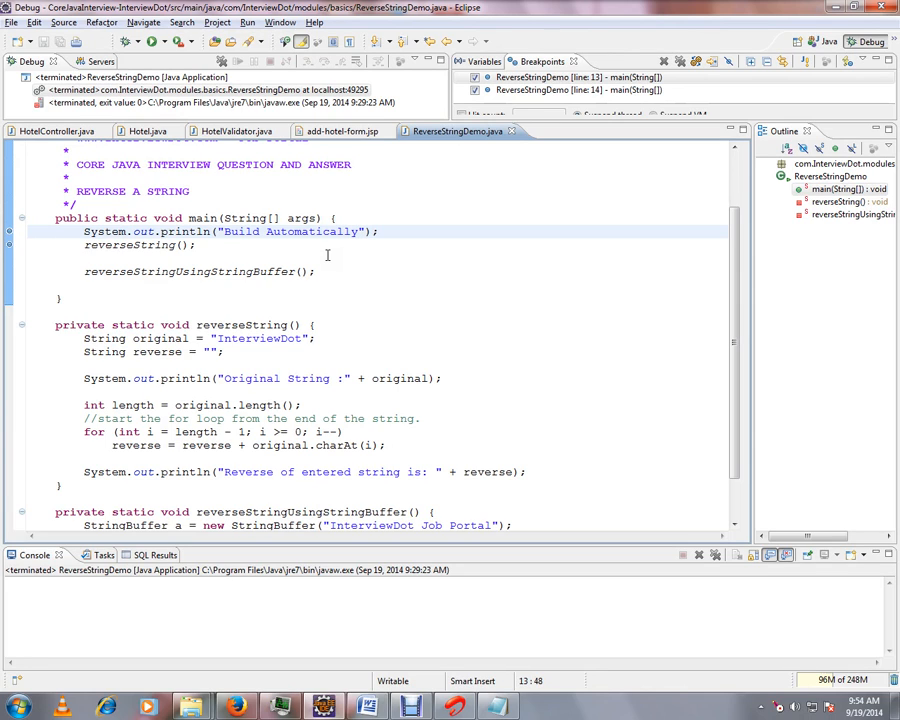
{"action": "left_click", "coordinate": [216, 22]}
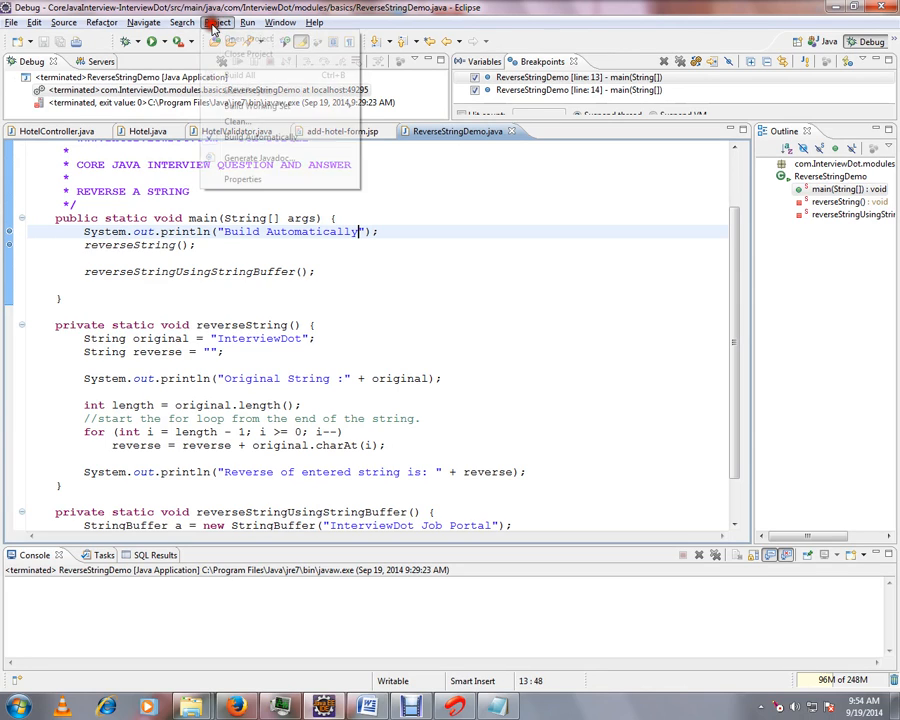
{"action": "left_click", "coordinate": [216, 22]}
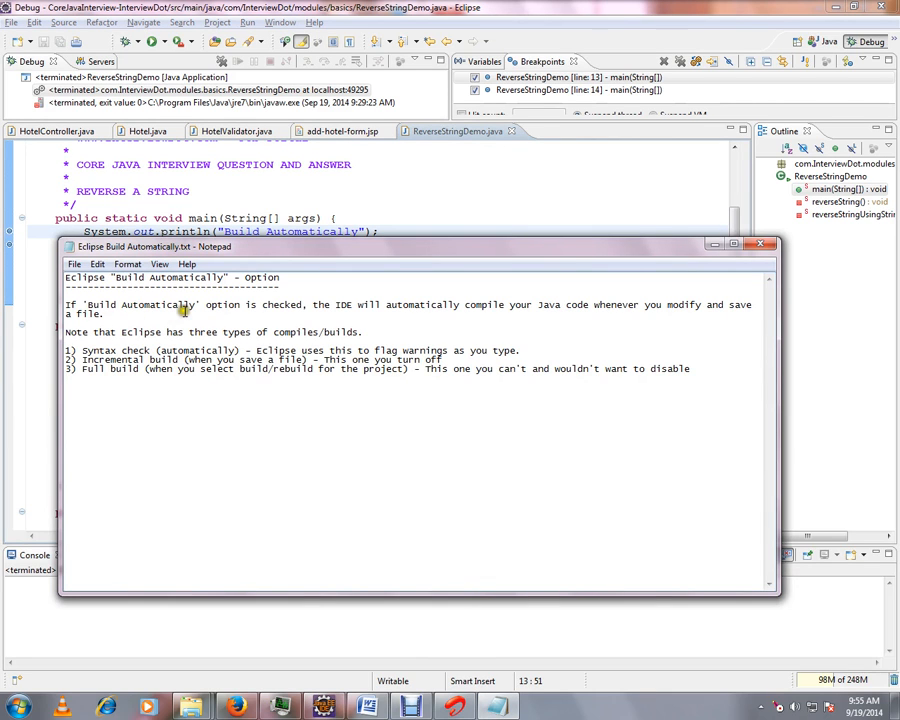
{"action": "mouse_move", "coordinate": [378, 304]}
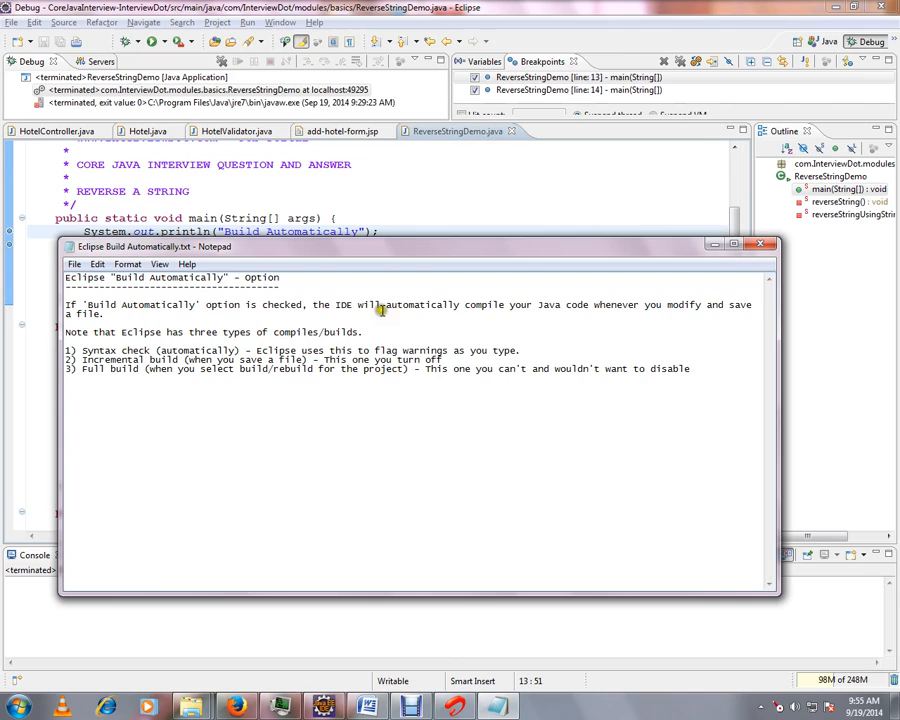
{"action": "mouse_move", "coordinate": [478, 324]}
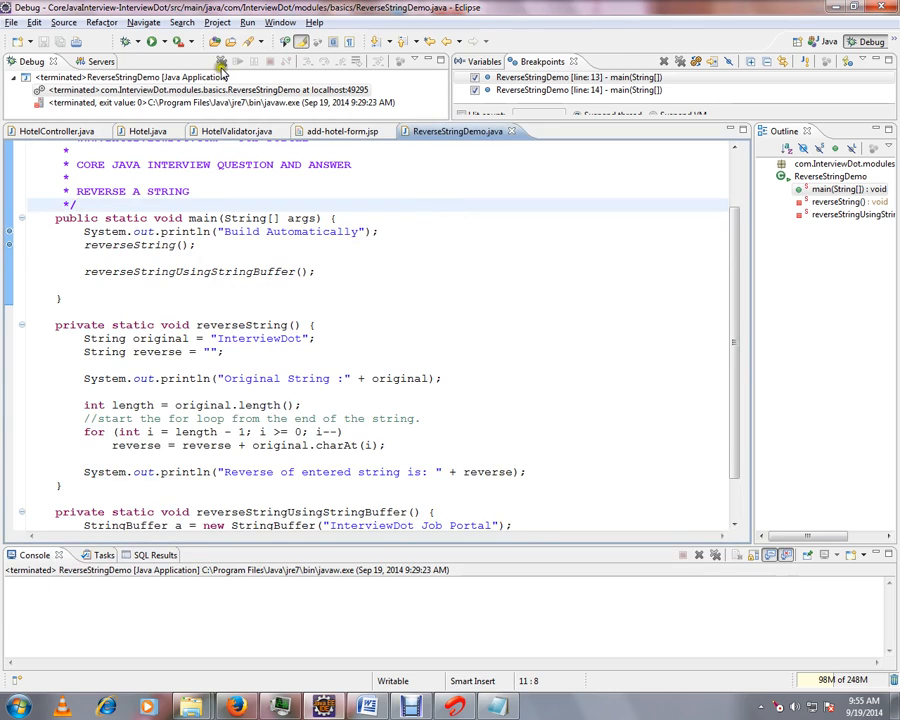
Step: Reopen the Project menu showing Build Automatically still enabled
{"action": "left_click", "coordinate": [216, 22]}
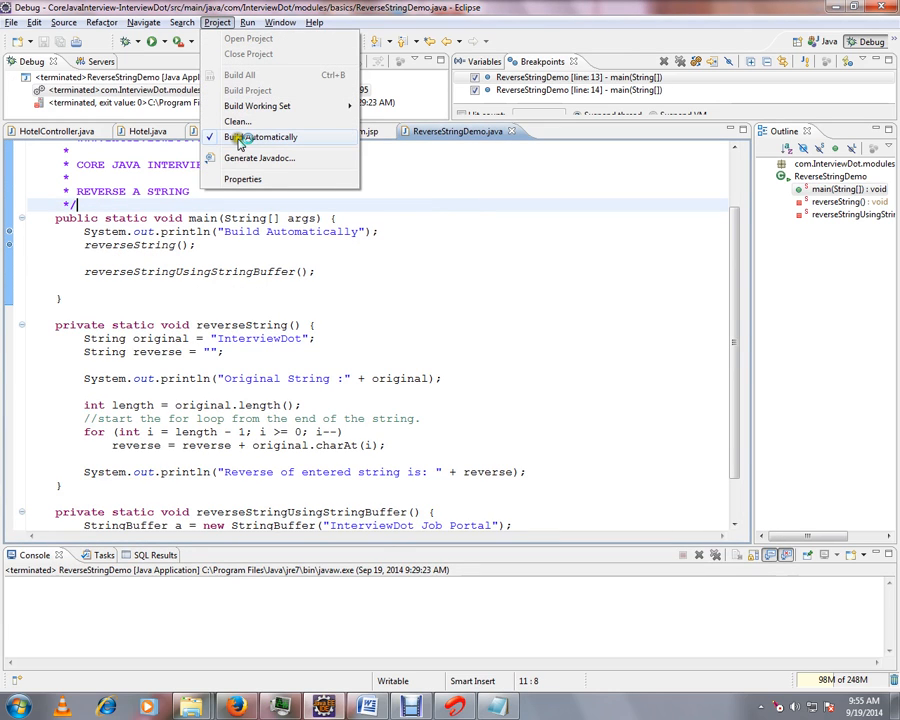